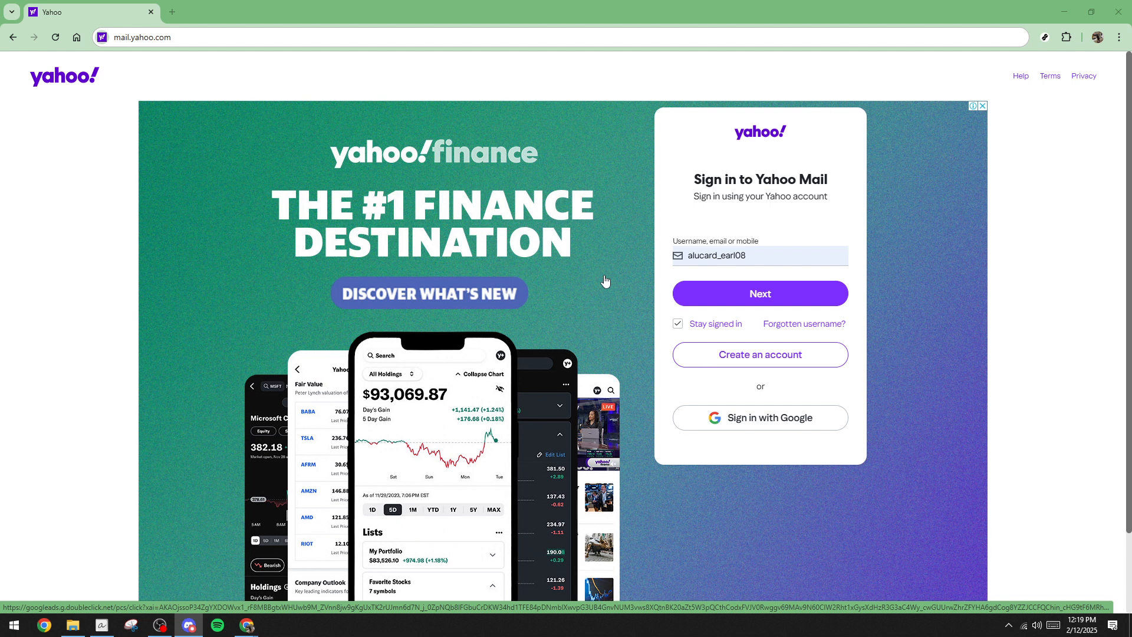
{"action": "mouse_move", "coordinate": [458, 207]}
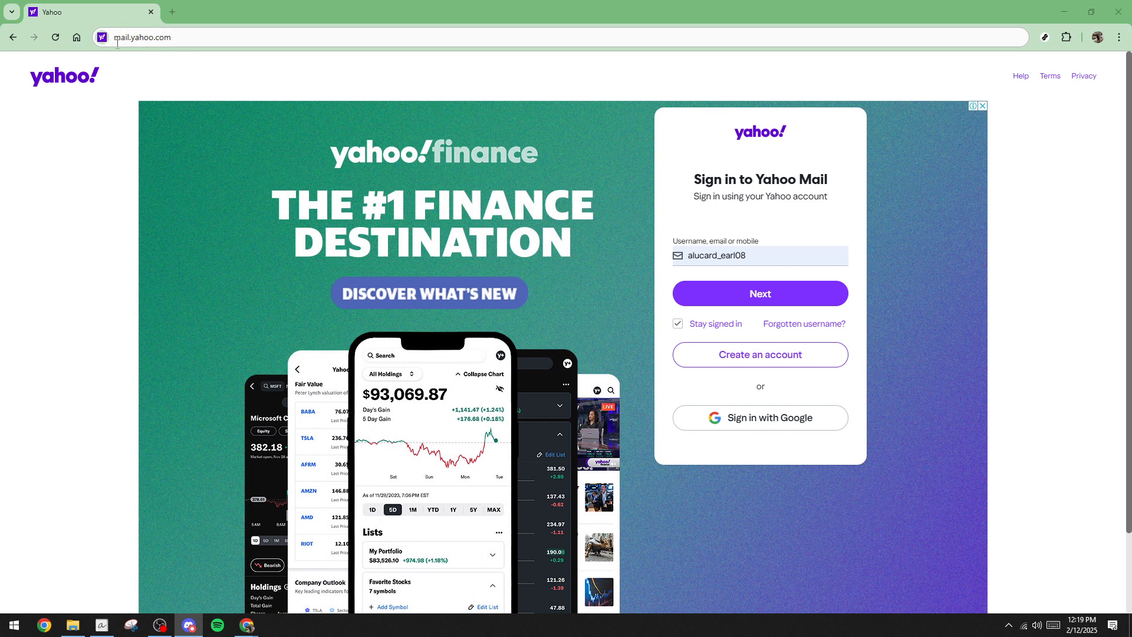
{"action": "mouse_move", "coordinate": [273, 104]}
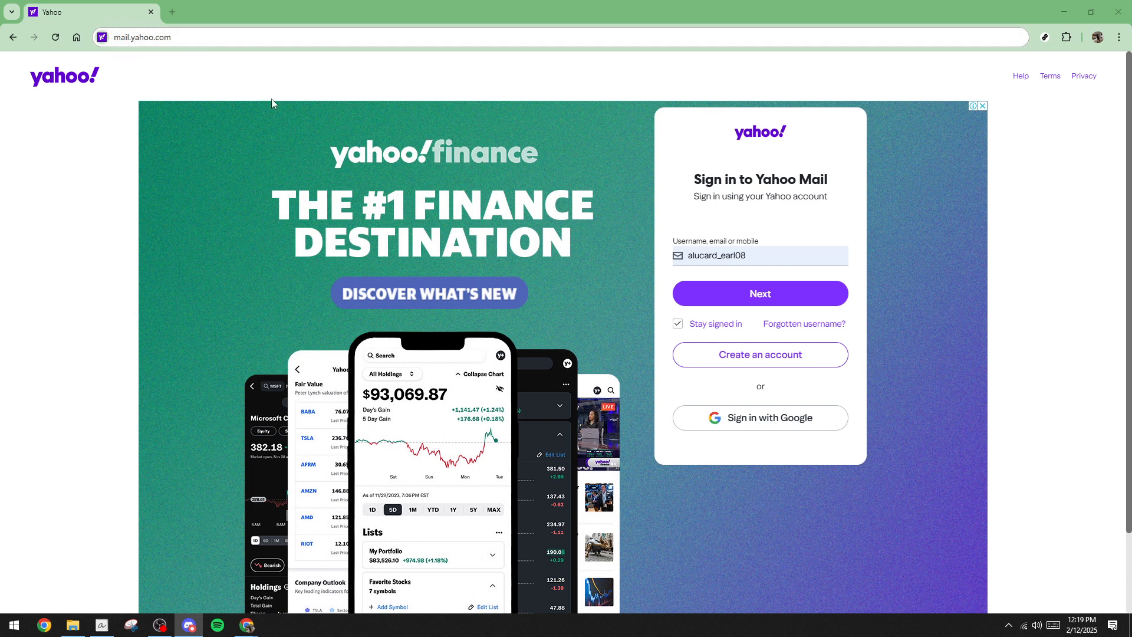
{"action": "mouse_move", "coordinate": [835, 174]}
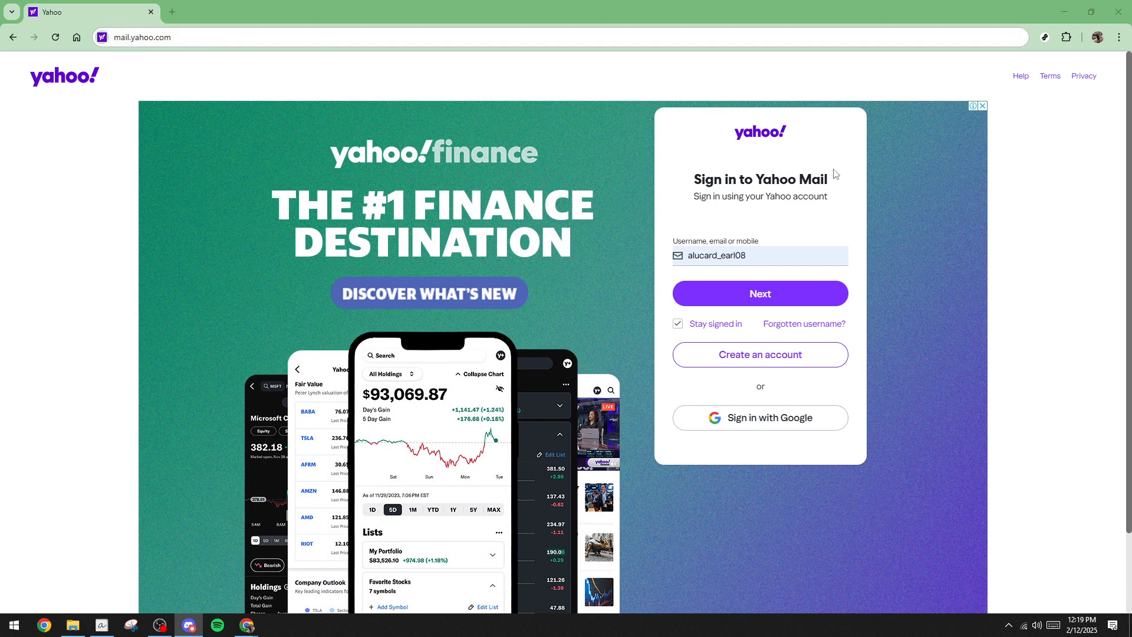
{"action": "mouse_move", "coordinate": [715, 161]}
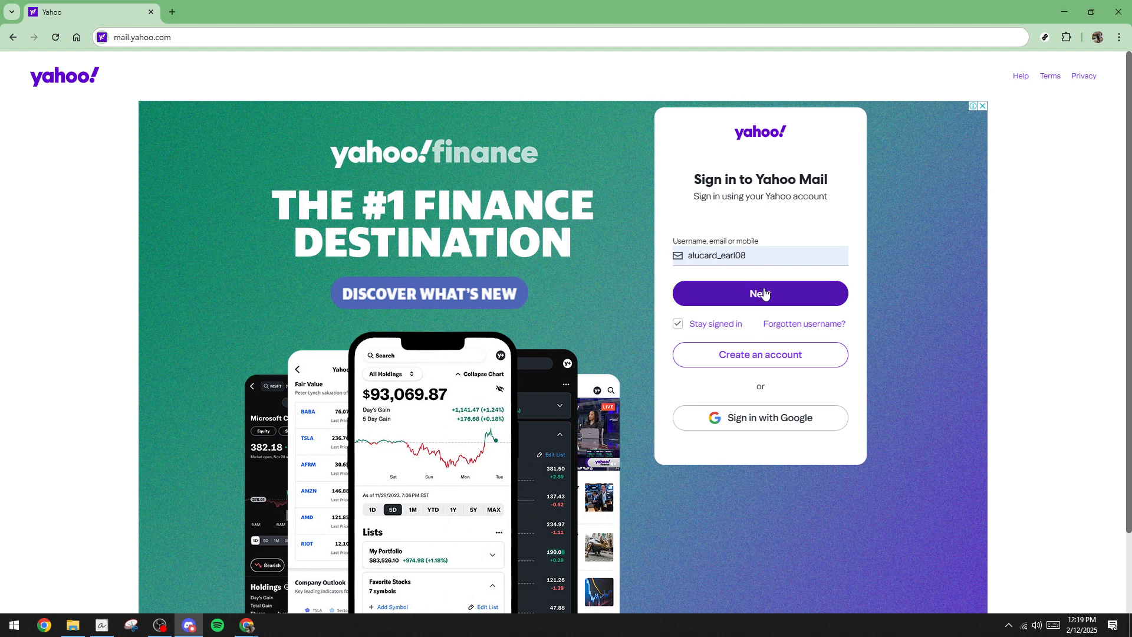
Step: Submit the username, enter the account password and finish signing in to the inbox
{"action": "left_click", "coordinate": [760, 292]}
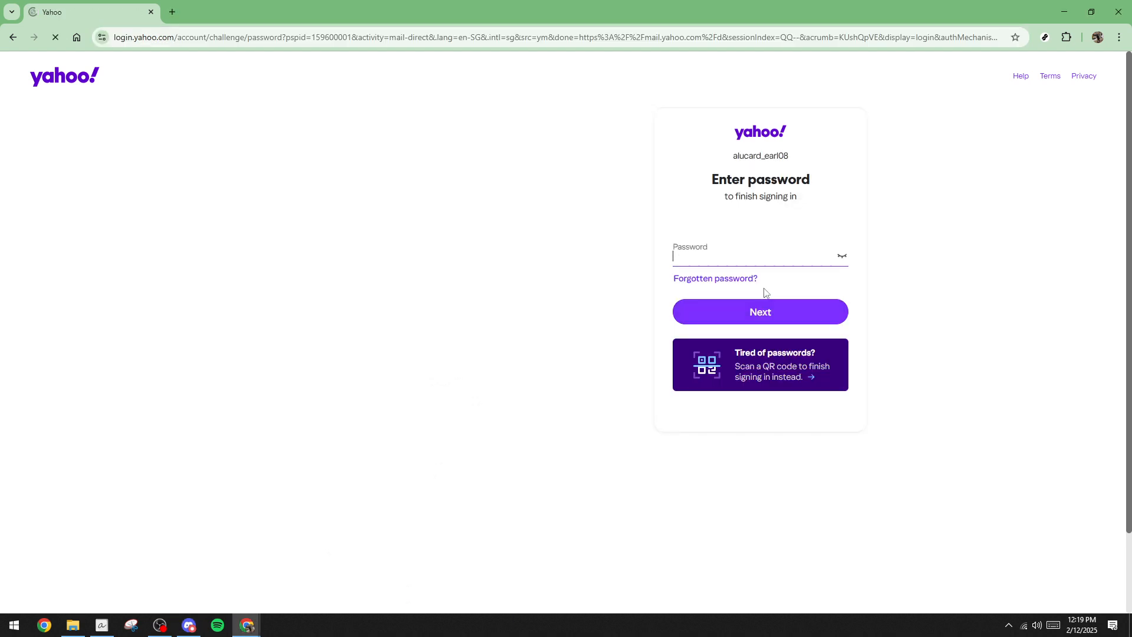
{"action": "type", "text": "password"}
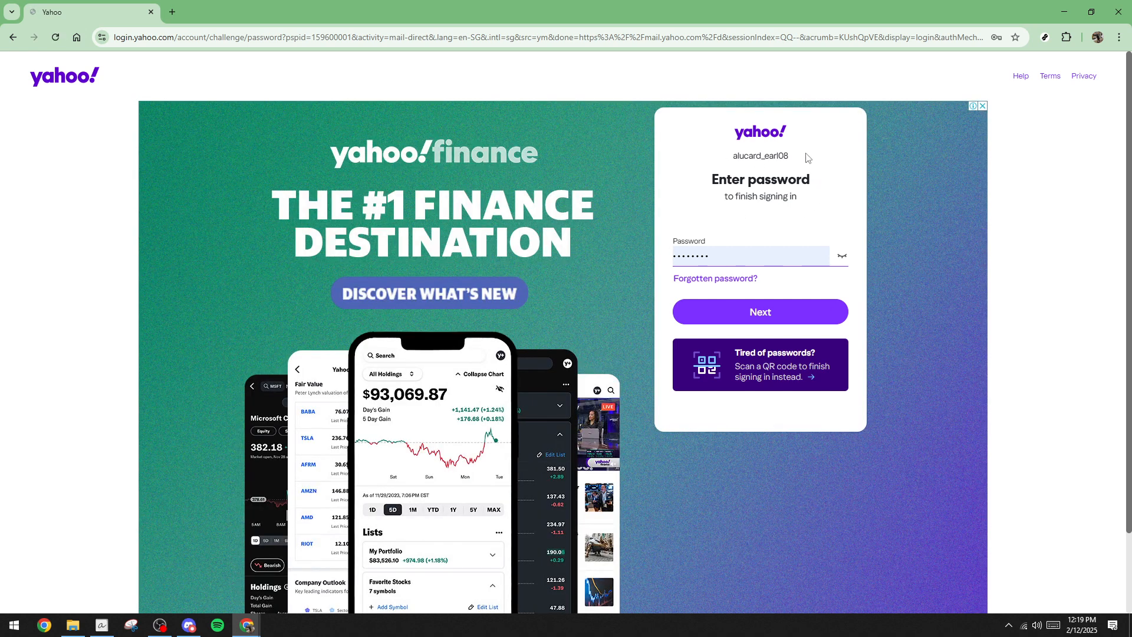
{"action": "mouse_move", "coordinate": [731, 283]}
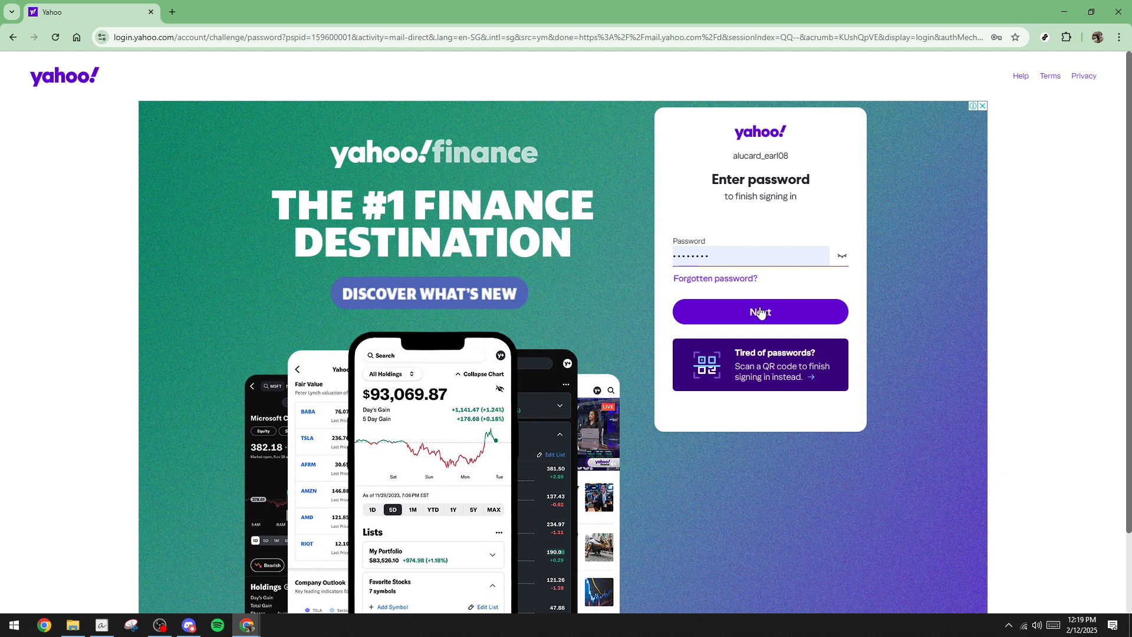
{"action": "left_click", "coordinate": [760, 312]}
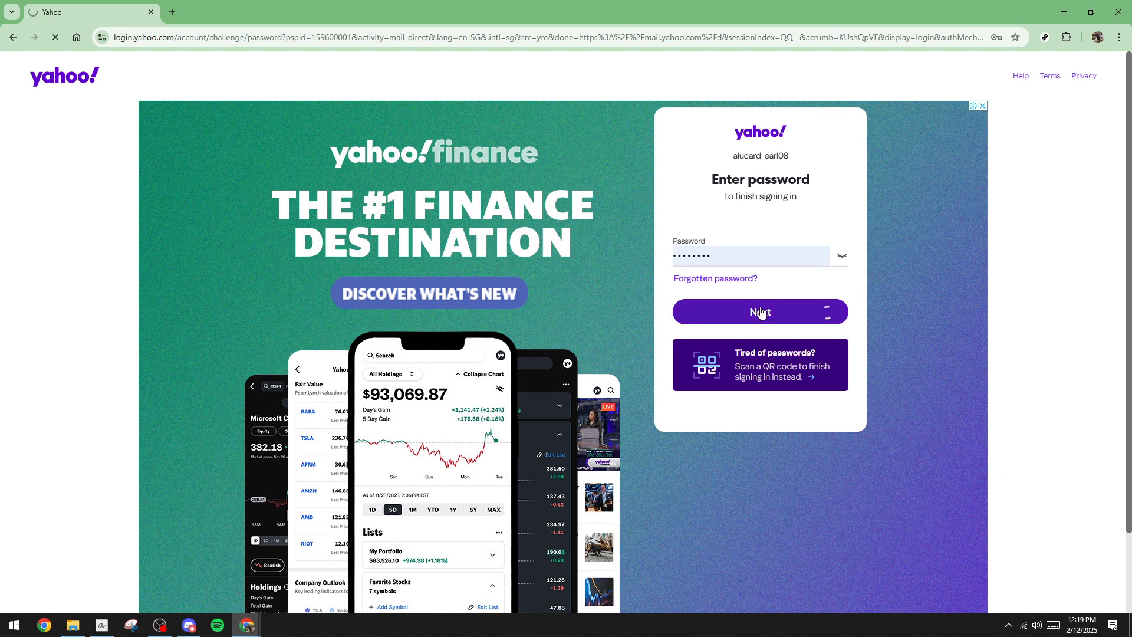
{"action": "left_click", "coordinate": [760, 312]}
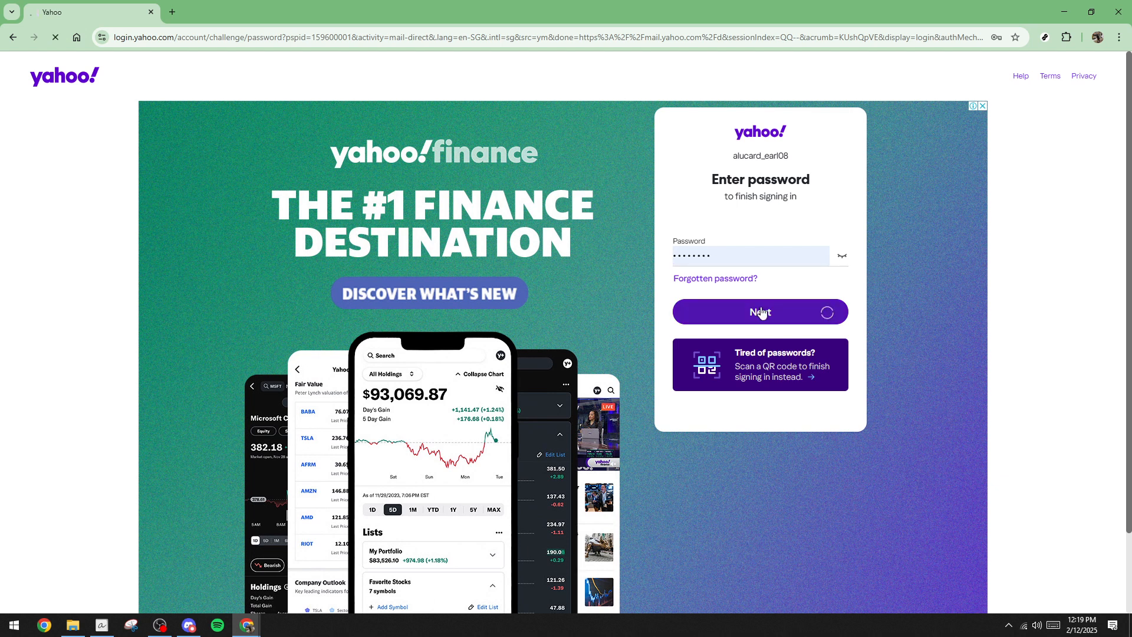
{"action": "left_click", "coordinate": [758, 312]}
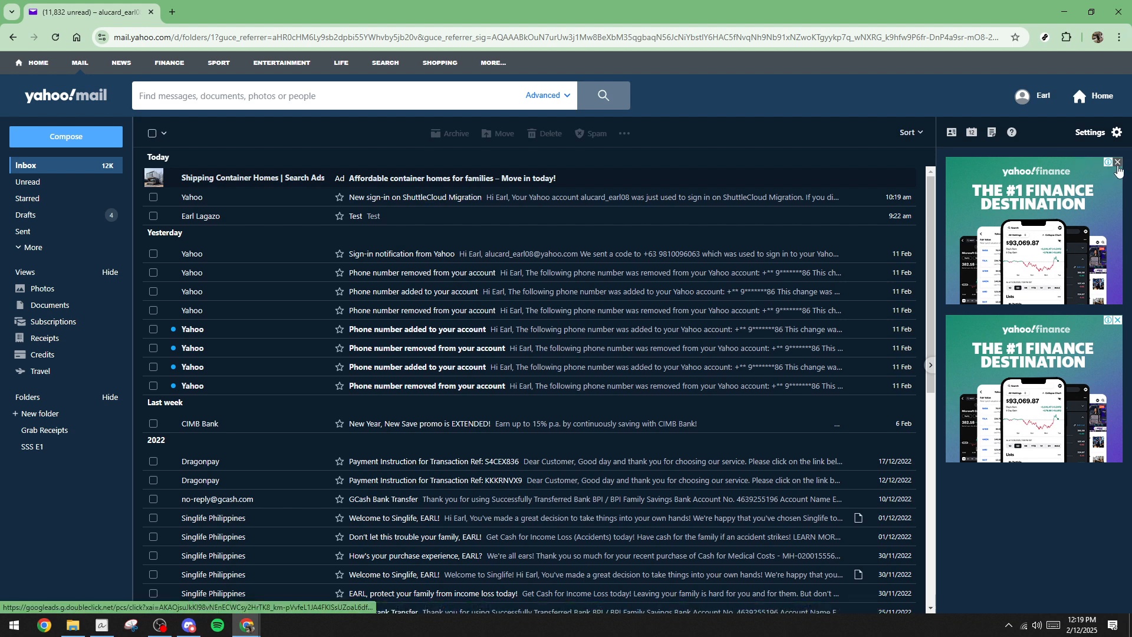
Step: Close the top sidebar ad via 'Stop seeing this ad' → 'Not interested in this ad', then start on the second ad
{"action": "left_click", "coordinate": [1117, 162]}
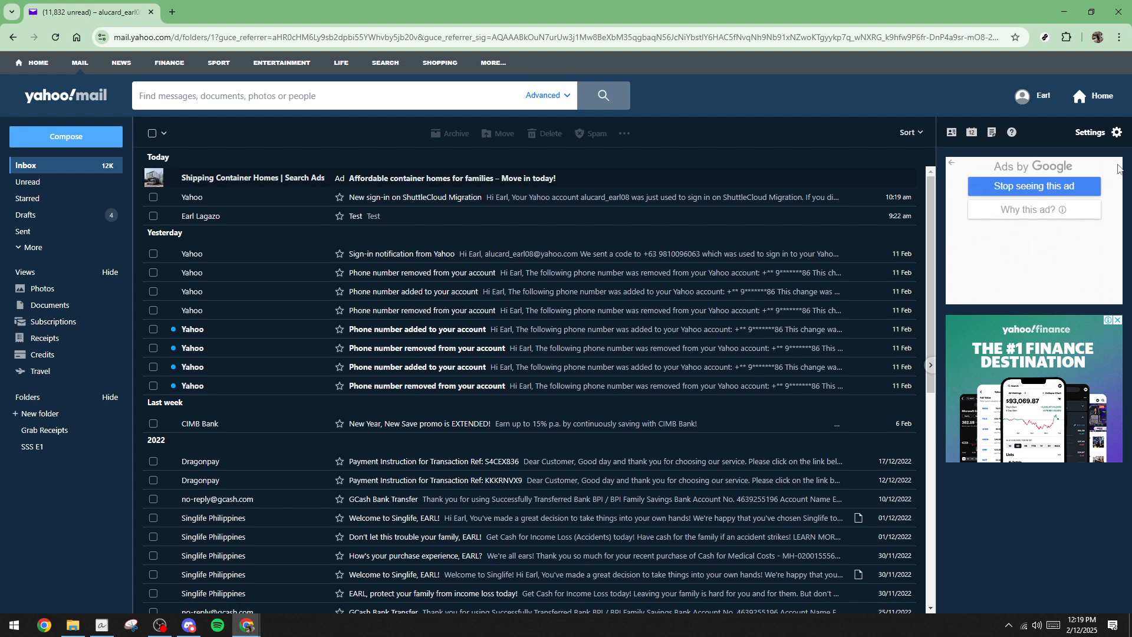
{"action": "mouse_move", "coordinate": [1116, 192]}
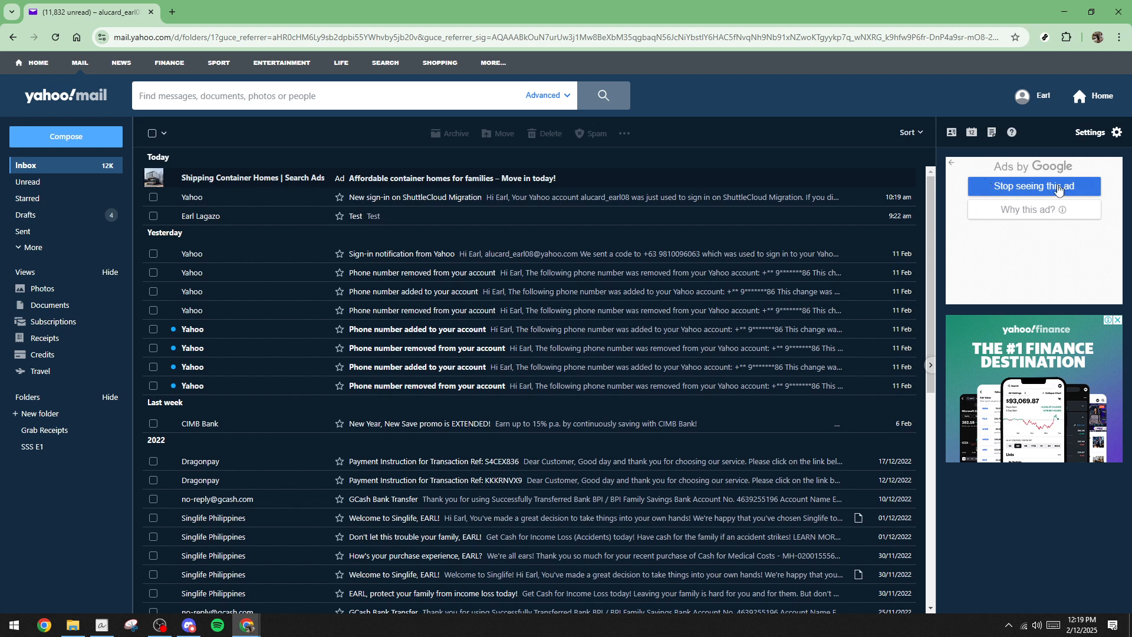
{"action": "mouse_move", "coordinate": [1035, 192]}
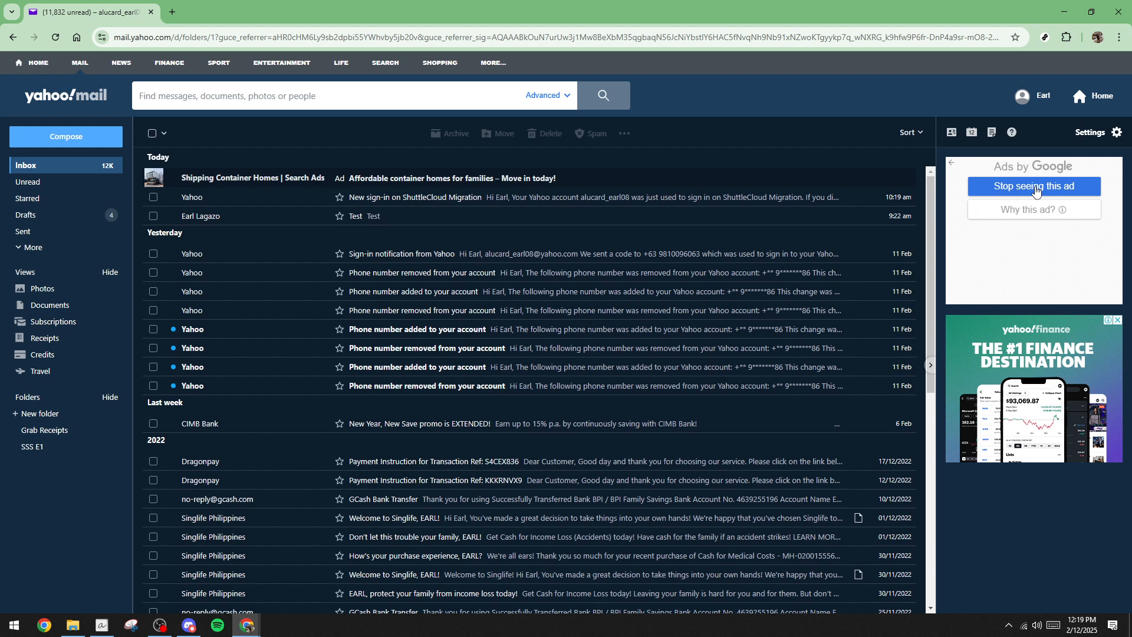
{"action": "left_click", "coordinate": [1034, 185]}
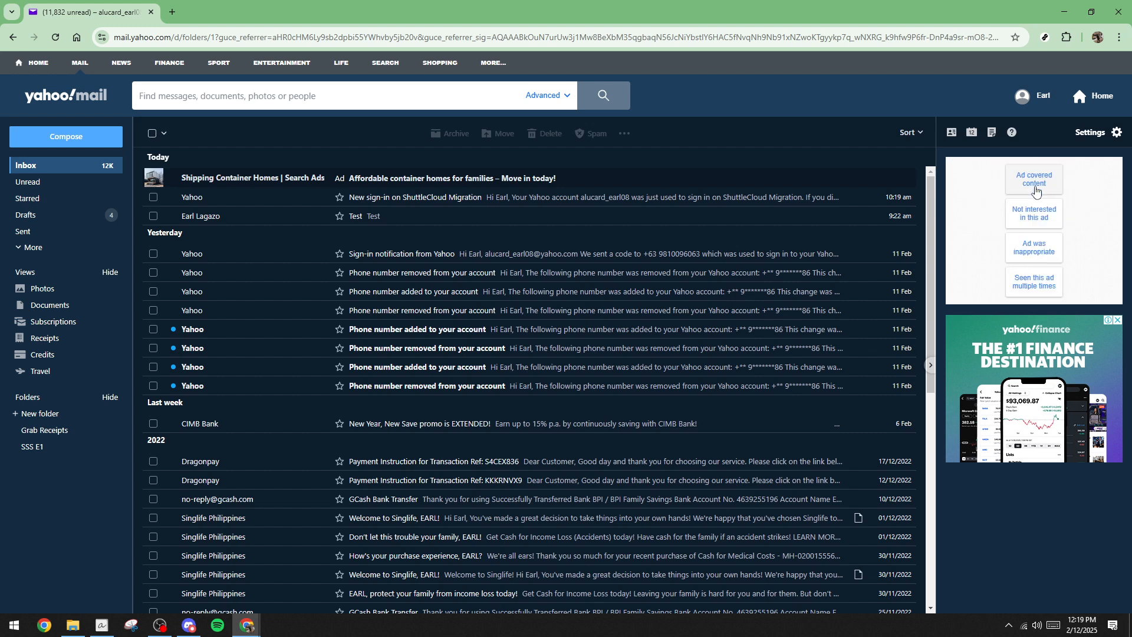
{"action": "mouse_move", "coordinate": [1053, 181]}
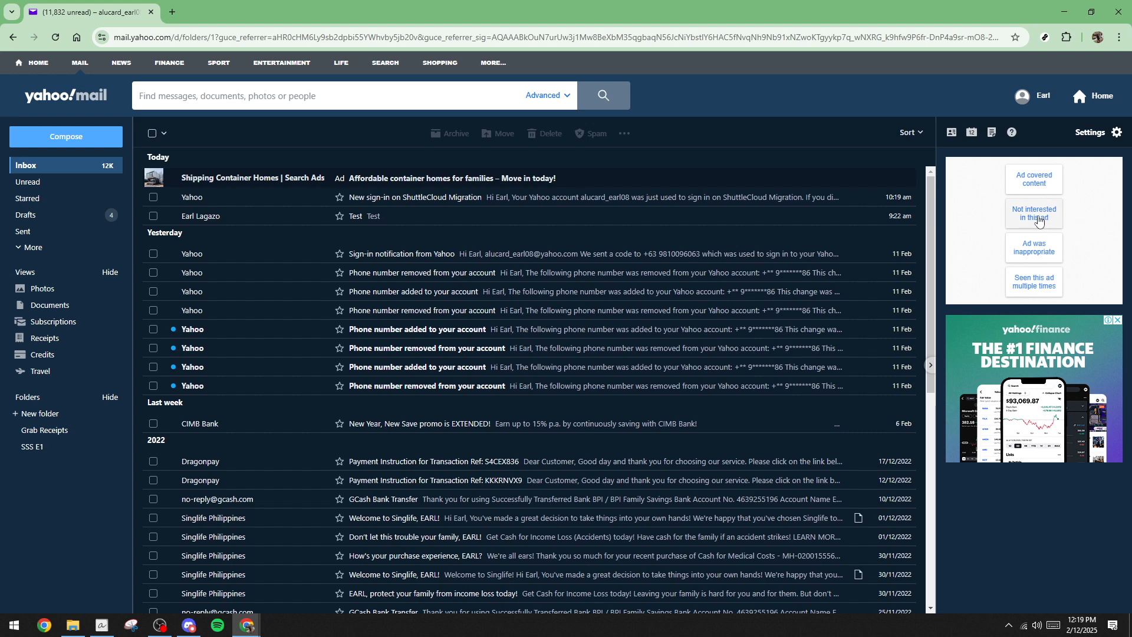
{"action": "left_click", "coordinate": [1033, 214]}
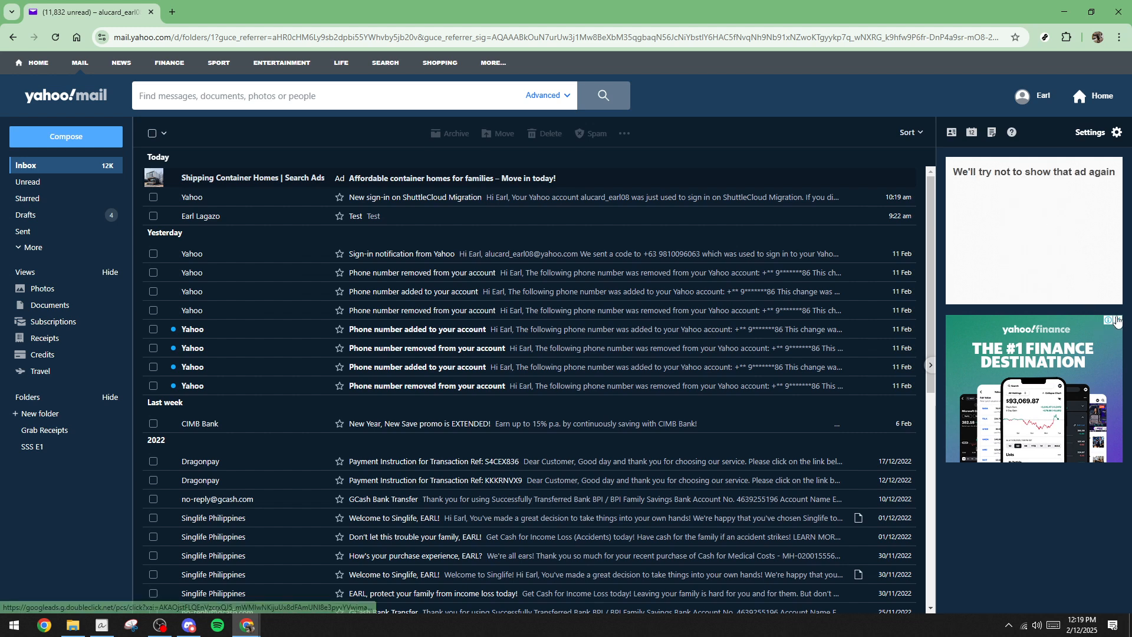
{"action": "left_click", "coordinate": [1114, 319]}
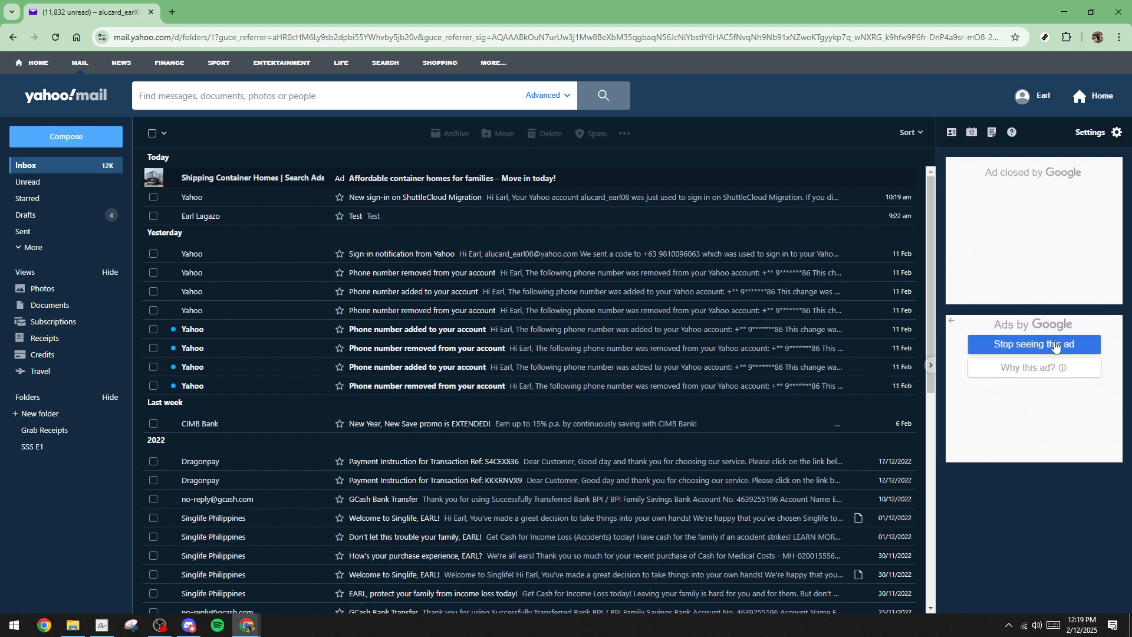
Step: Close the second sidebar ad as 'Not interested in this ad' too
{"action": "left_click", "coordinate": [1033, 344]}
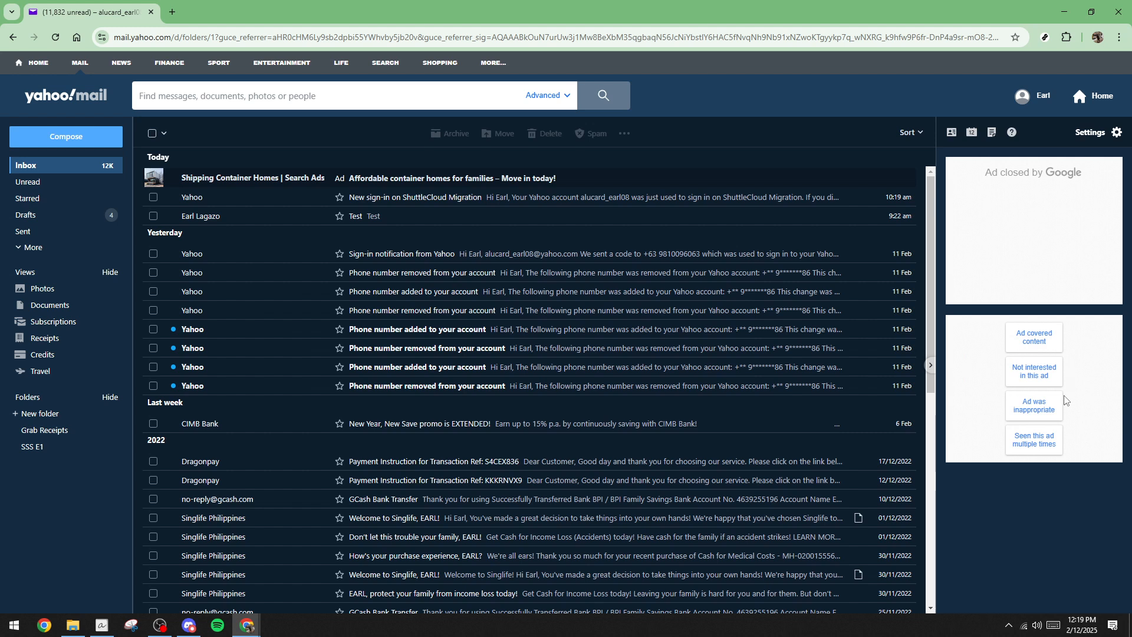
{"action": "mouse_move", "coordinate": [1064, 396]}
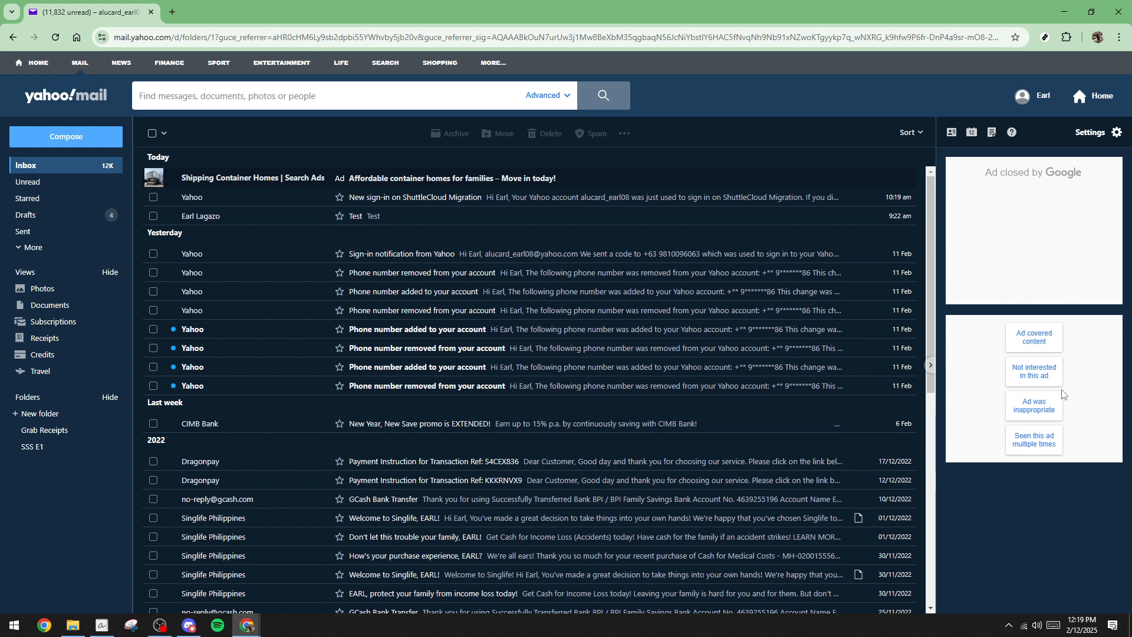
{"action": "left_click", "coordinate": [1033, 370]}
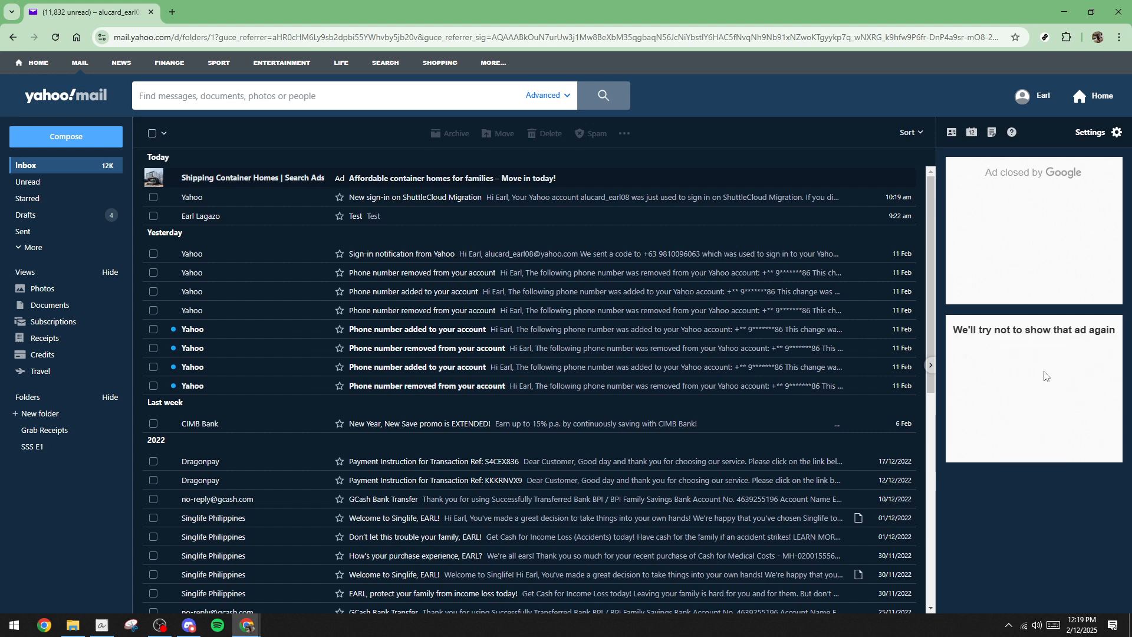
{"action": "mouse_move", "coordinate": [1083, 308]}
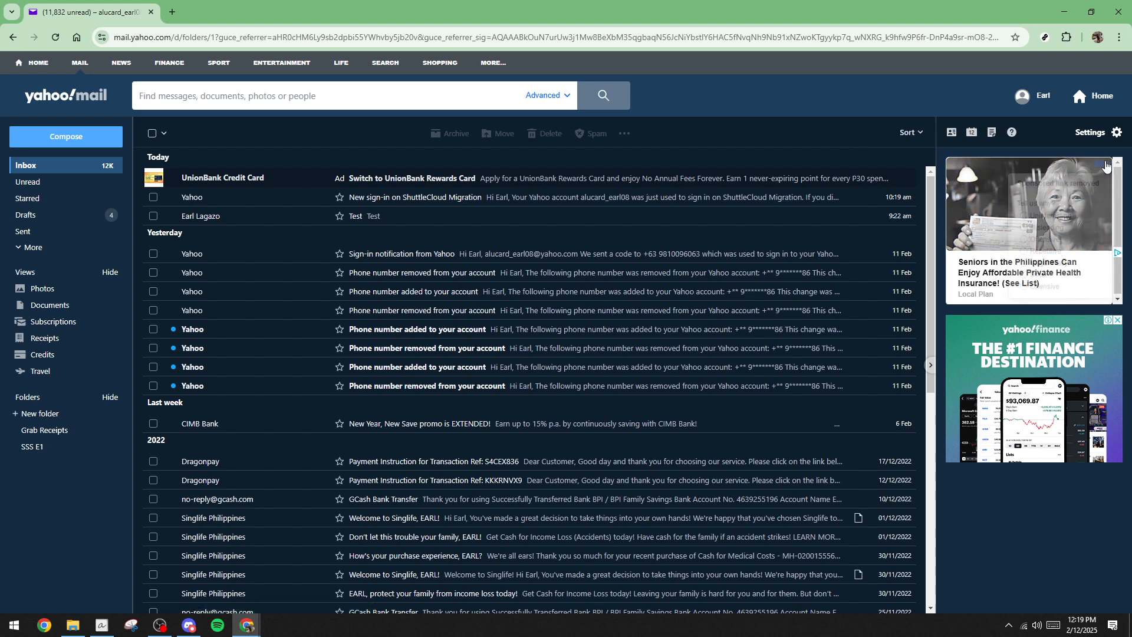
Step: Remove the replacement private-health-insurance sponsored ad, giving 'Uninteresting' as the reason
{"action": "left_click", "coordinate": [1107, 165]}
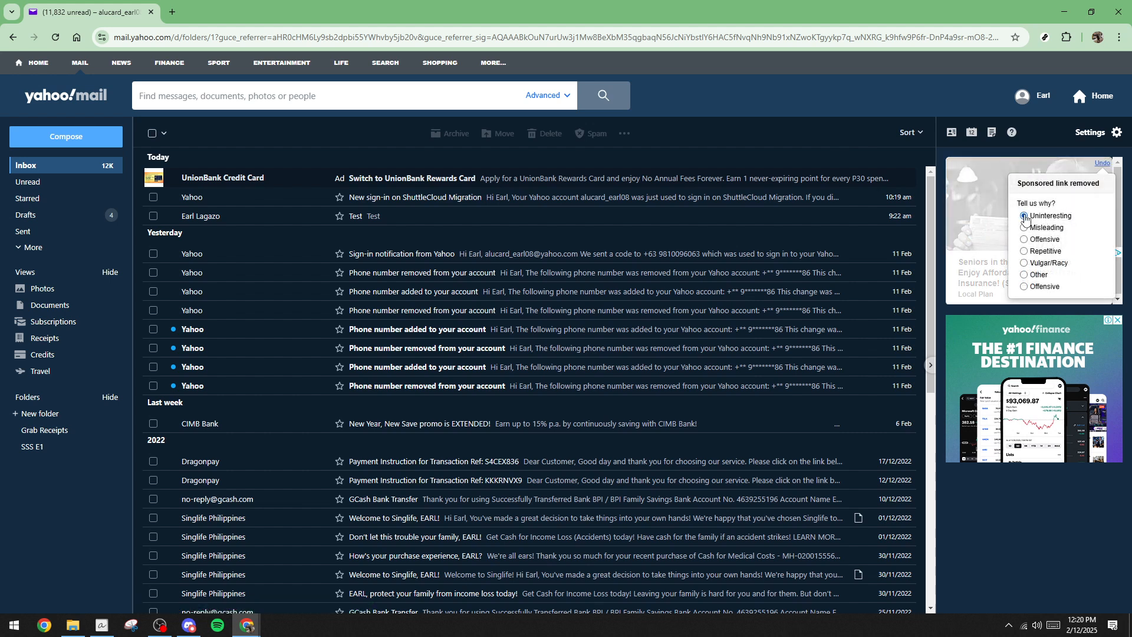
{"action": "left_click", "coordinate": [1025, 217]}
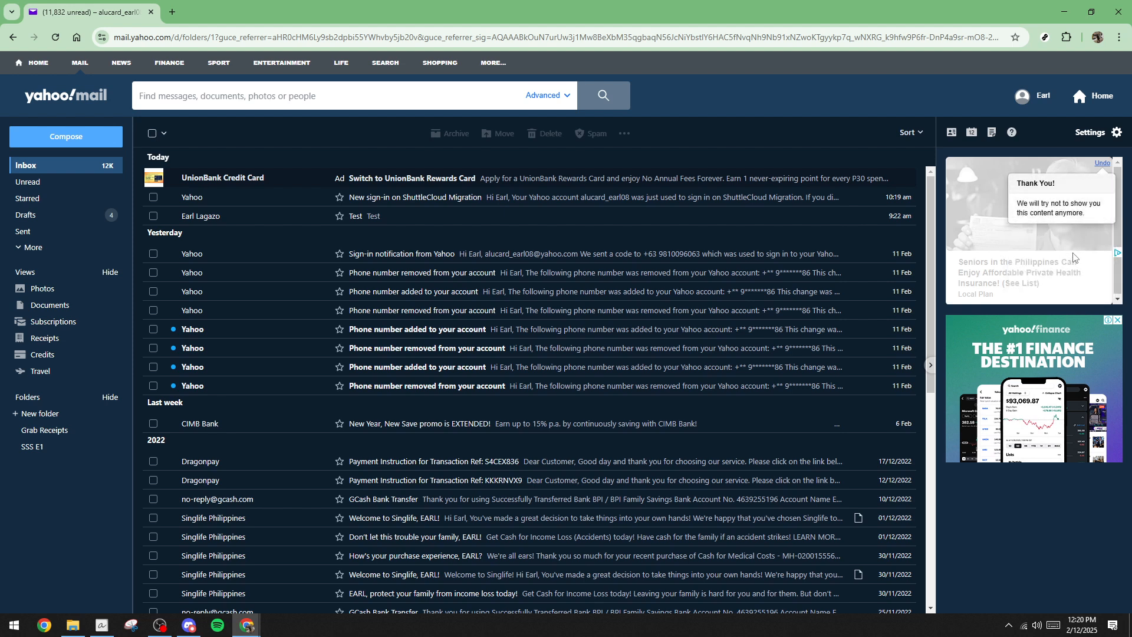
{"action": "mouse_move", "coordinate": [1075, 247]}
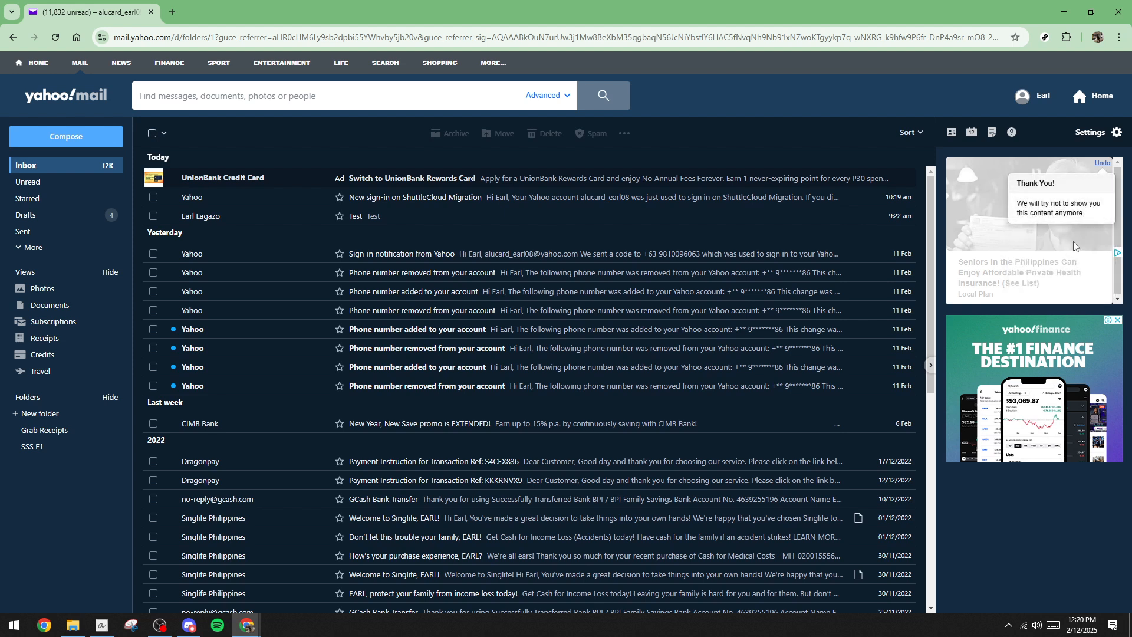
{"action": "mouse_move", "coordinate": [1058, 257]}
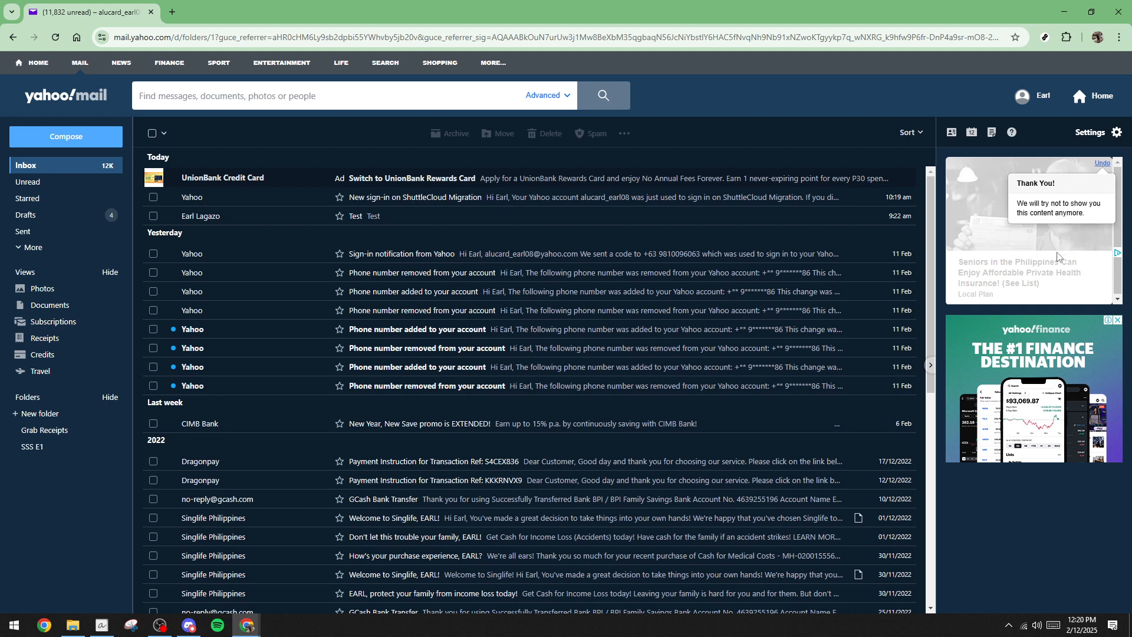
{"action": "mouse_move", "coordinate": [1118, 325]}
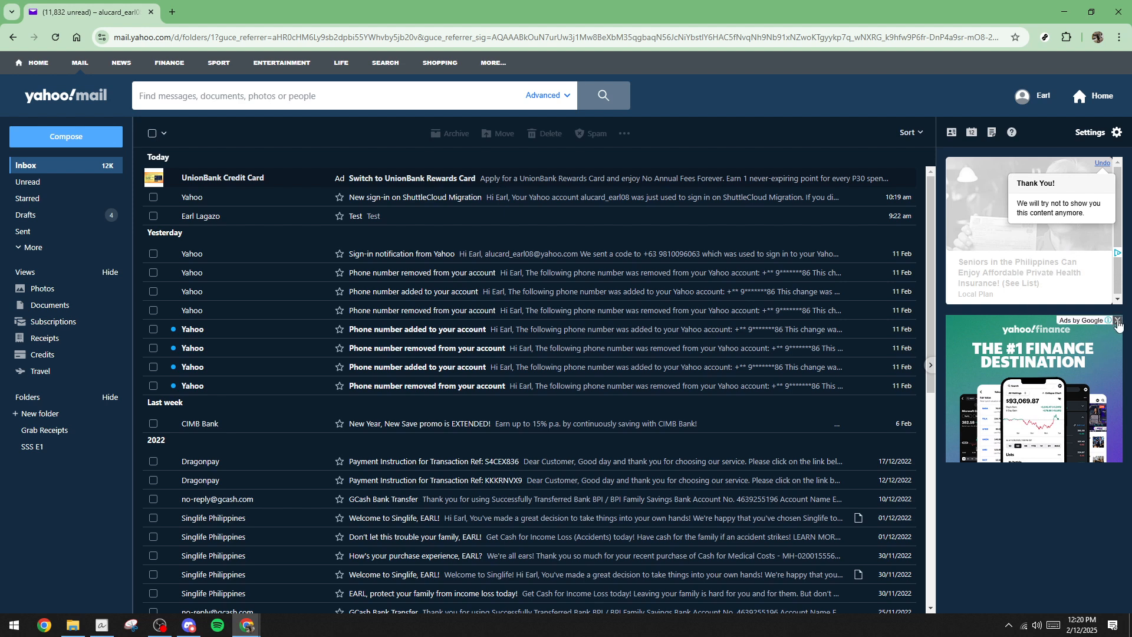